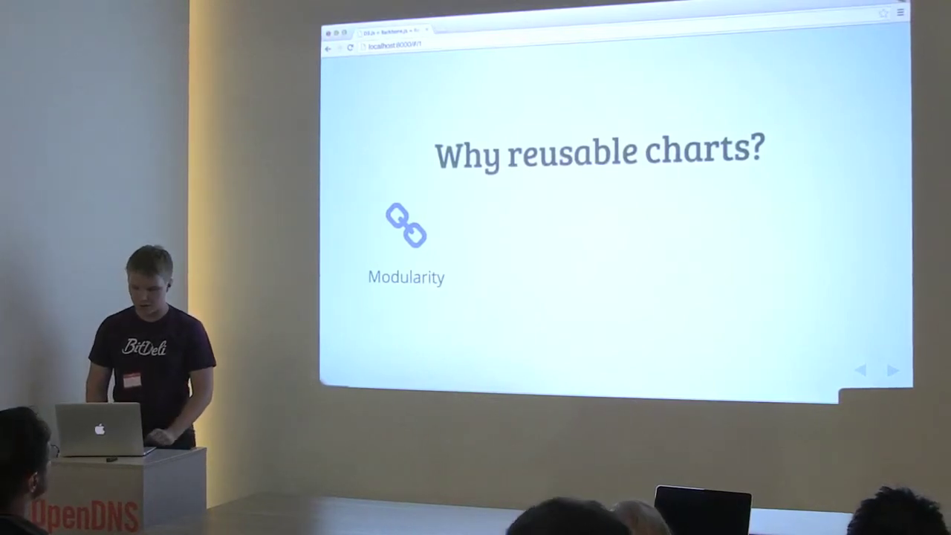
pyautogui.press('Right')
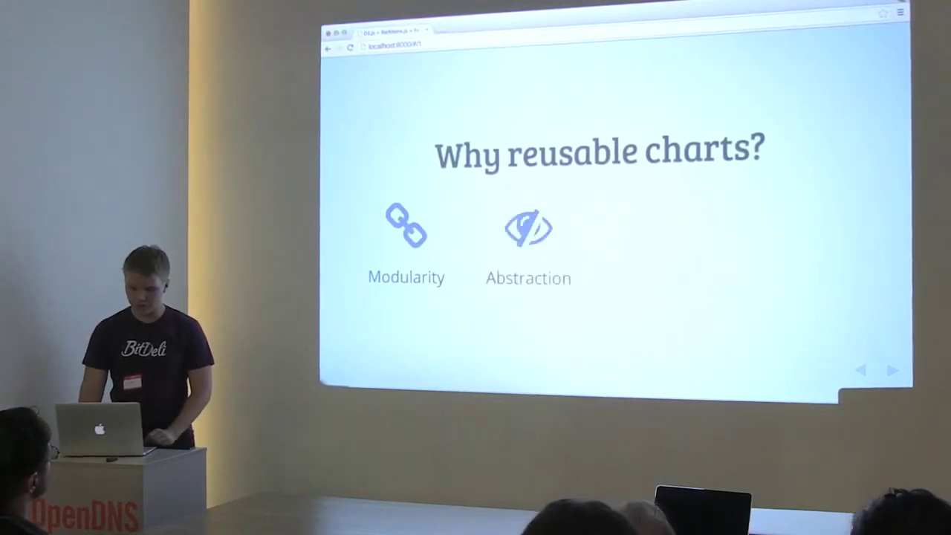